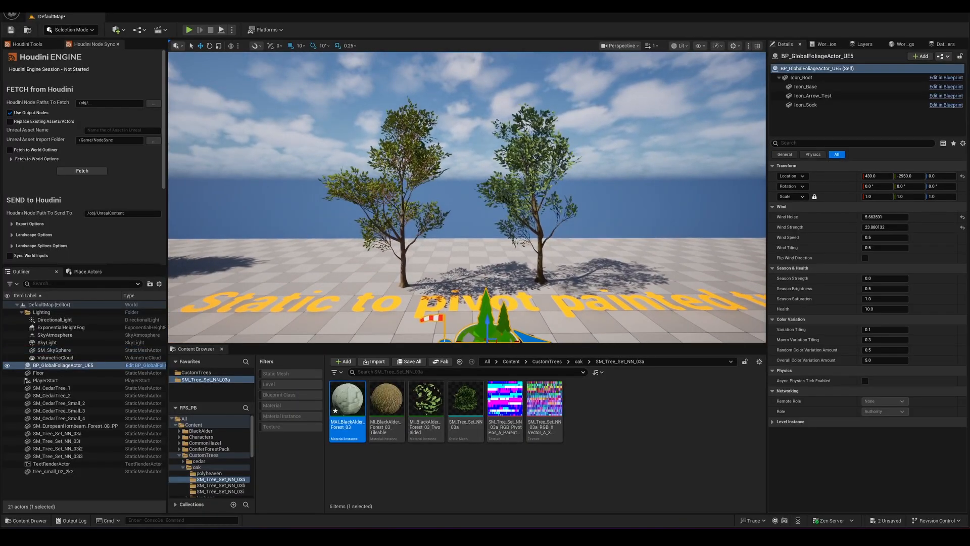
# Reselect the global foliage actor, set Wind Strength to 77.65 and a season value to 0.083.
pyautogui.click(54, 350)
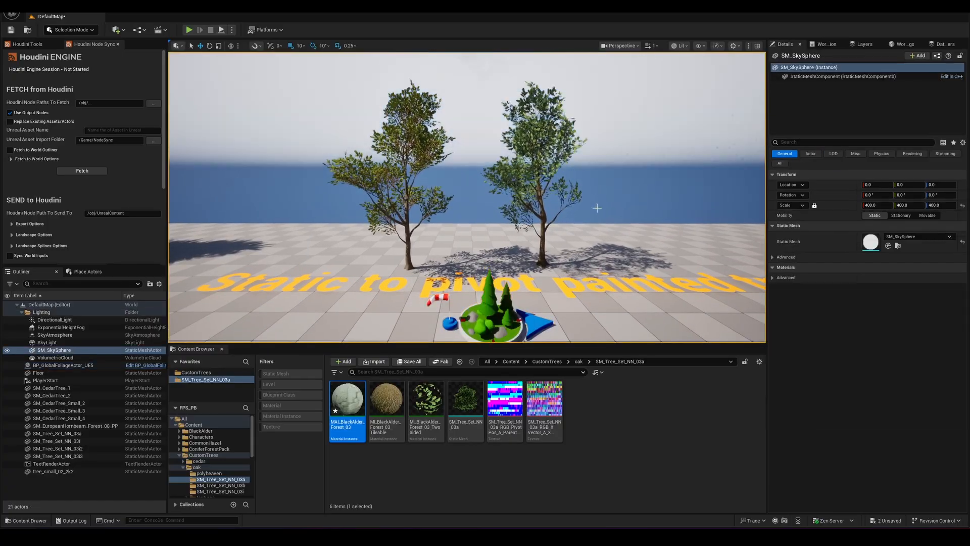
pyautogui.click(64, 365)
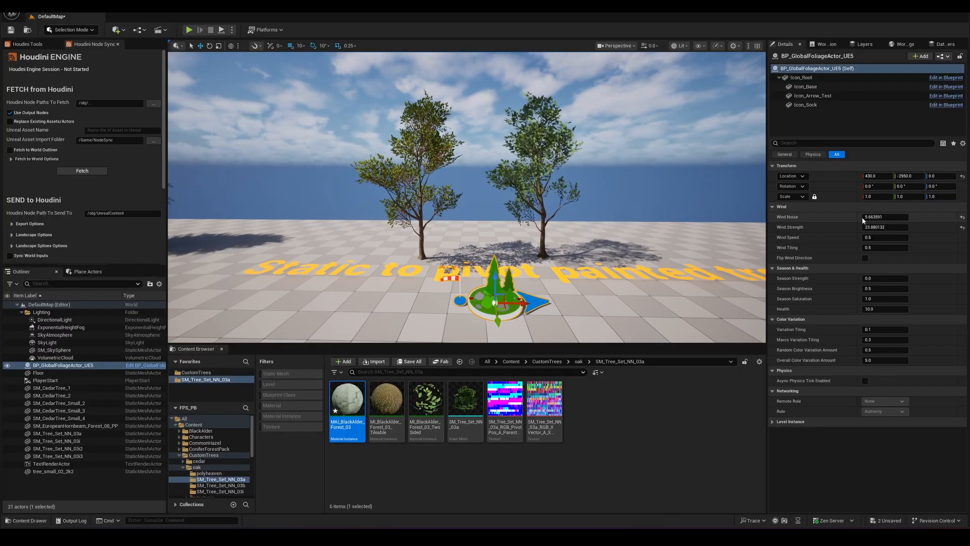
pyautogui.write('77.654772')
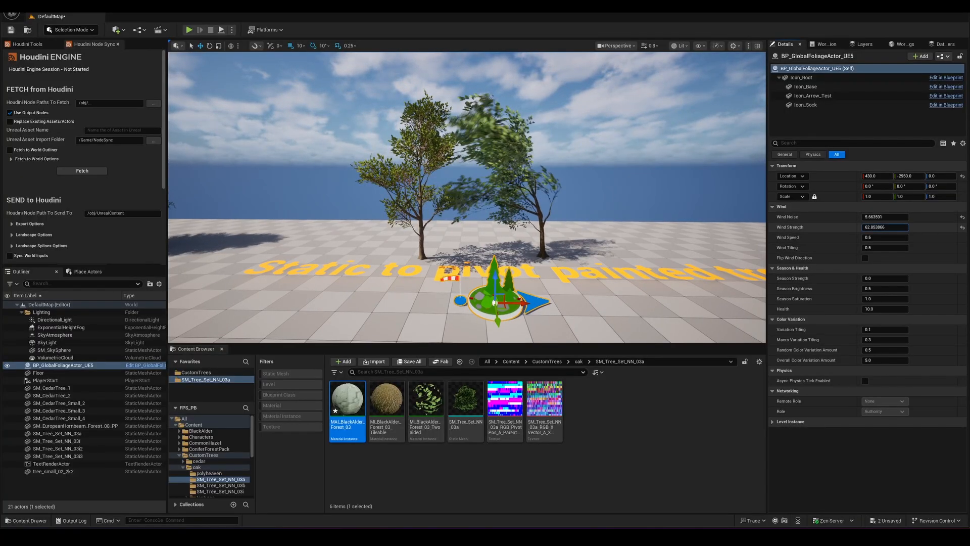
pyautogui.click(885, 227)
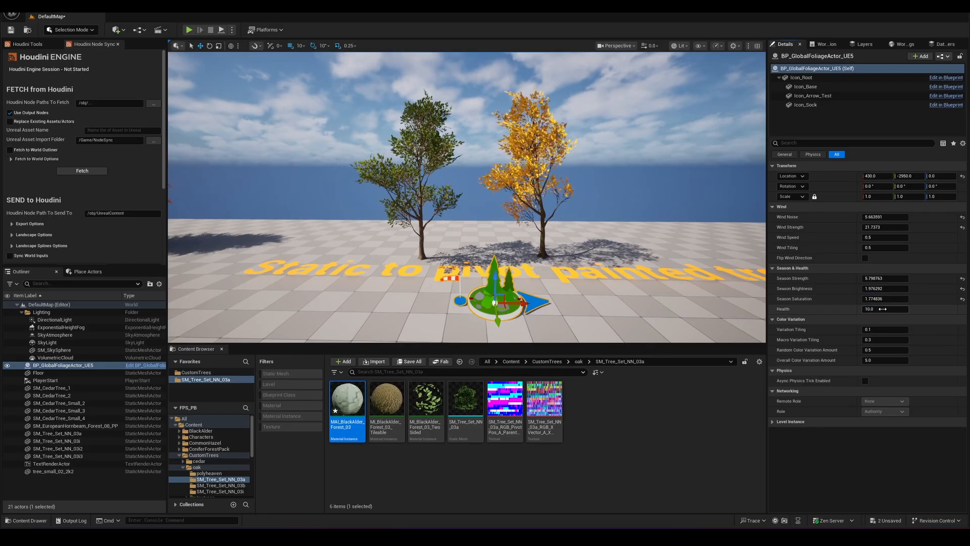
pyautogui.write('0.083377')
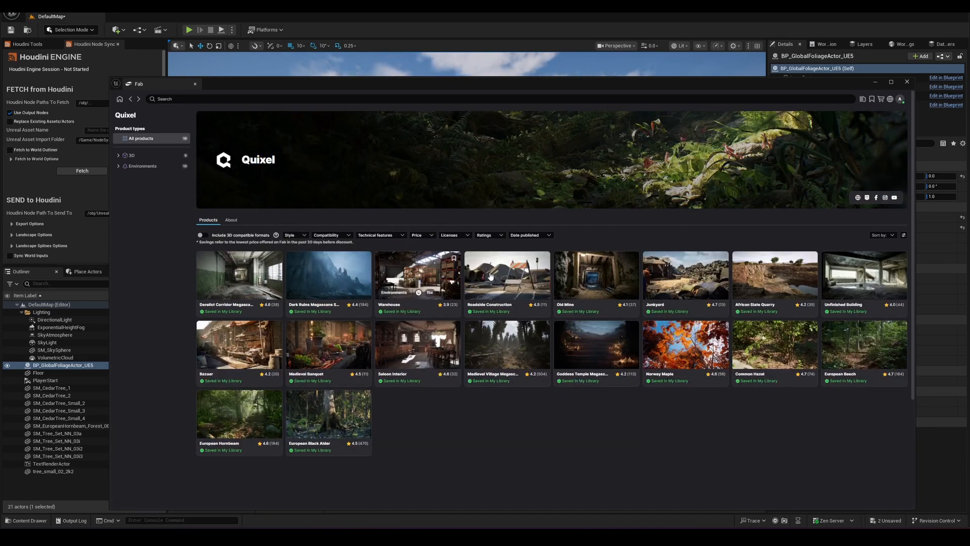
pyautogui.moveTo(792, 354)
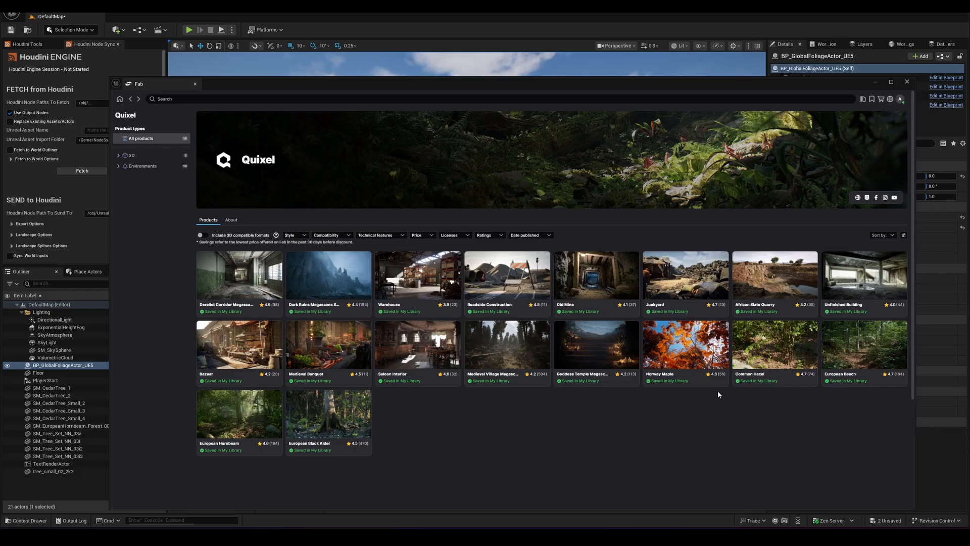
pyautogui.moveTo(780, 154)
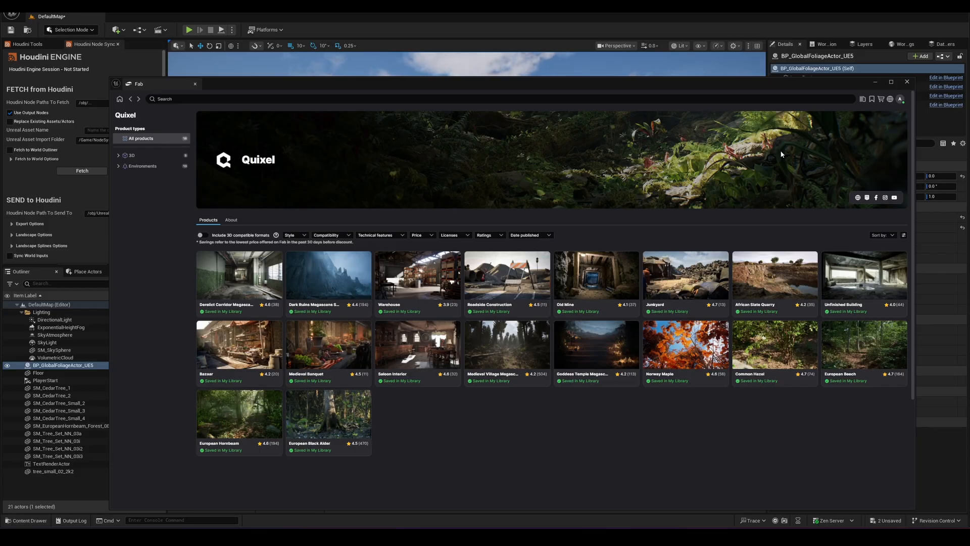
pyautogui.moveTo(868, 82)
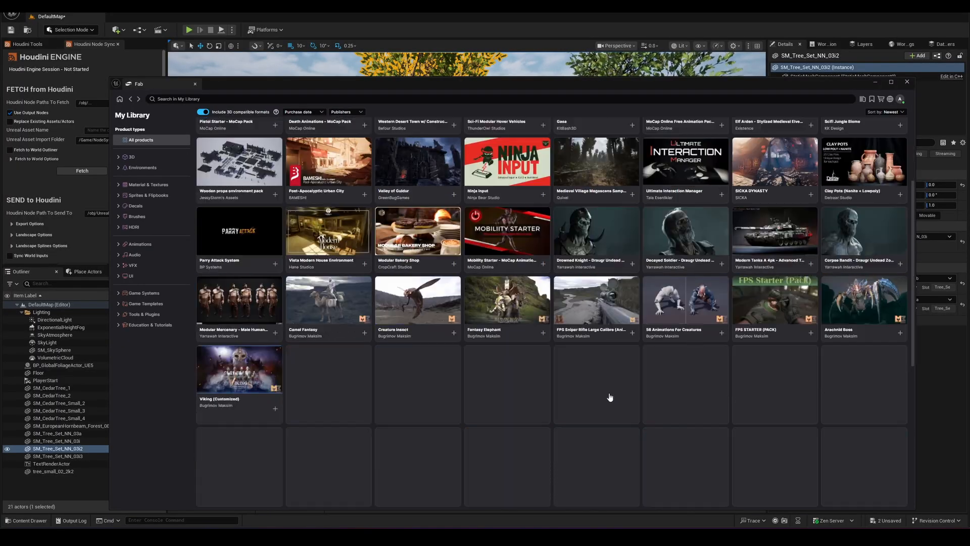
pyautogui.click(195, 83)
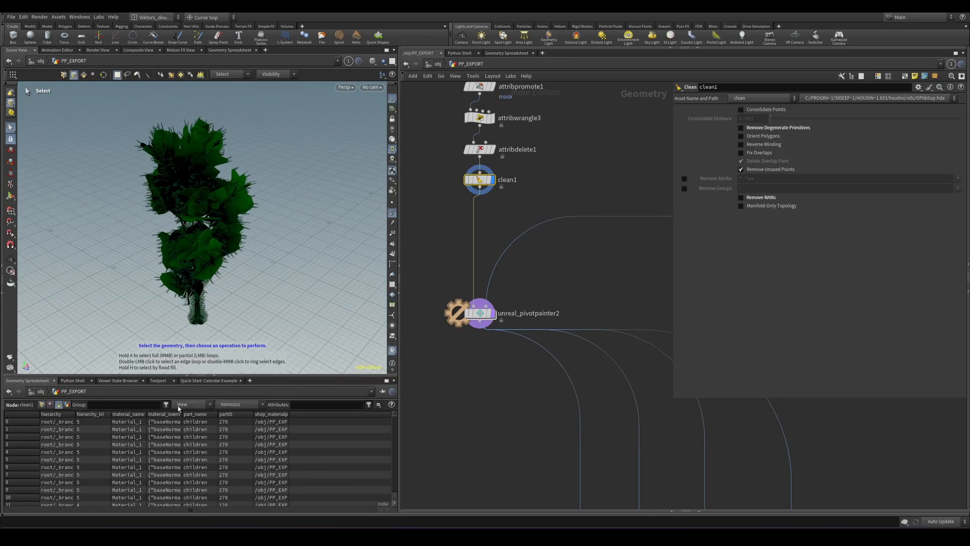
# Select file_scrubber1 to show its Directory and File parameters for the SM_Tree_Set_NN_03i bgeo.
pyautogui.click(546, 228)
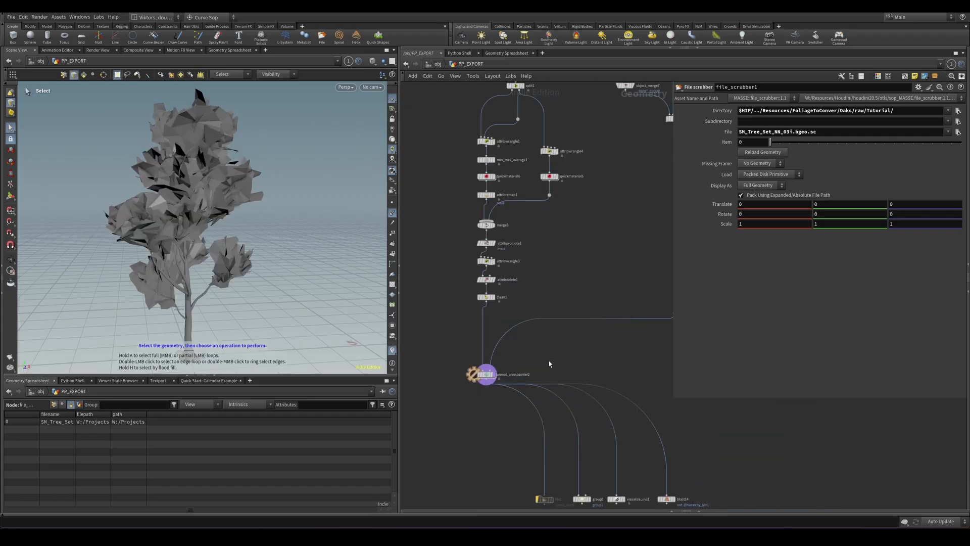
# Select unreal_pivotpainter2 to show its pivot position, parent index, X vector and X extent texture settings.
pyautogui.click(487, 374)
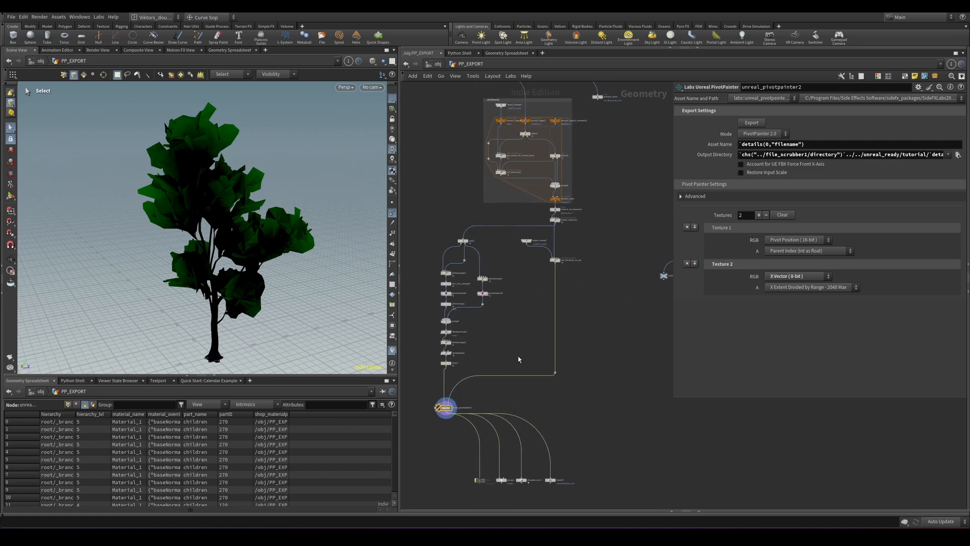
# Scroll the Houdini network view toward the object-level texture_compositor1 node.
pyautogui.scroll(-3)
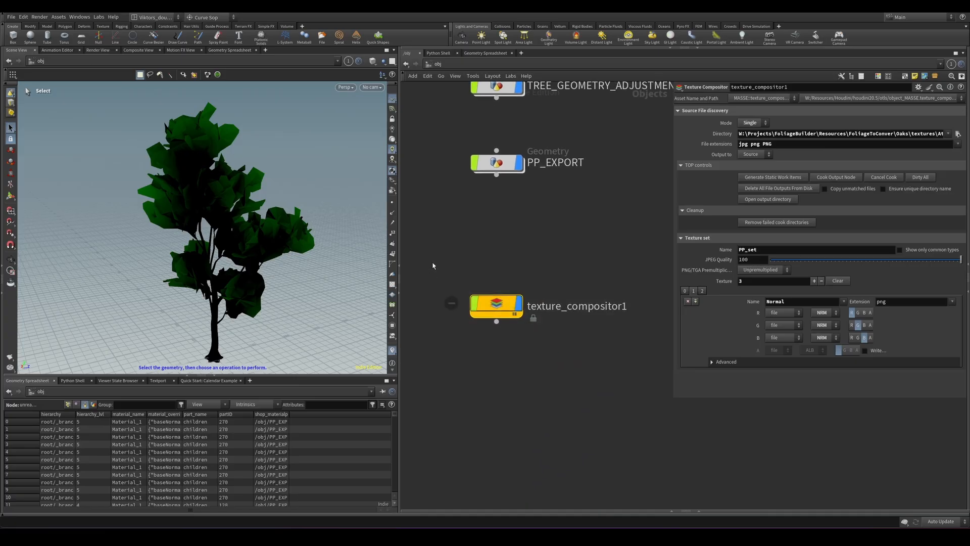
pyautogui.click(496, 305)
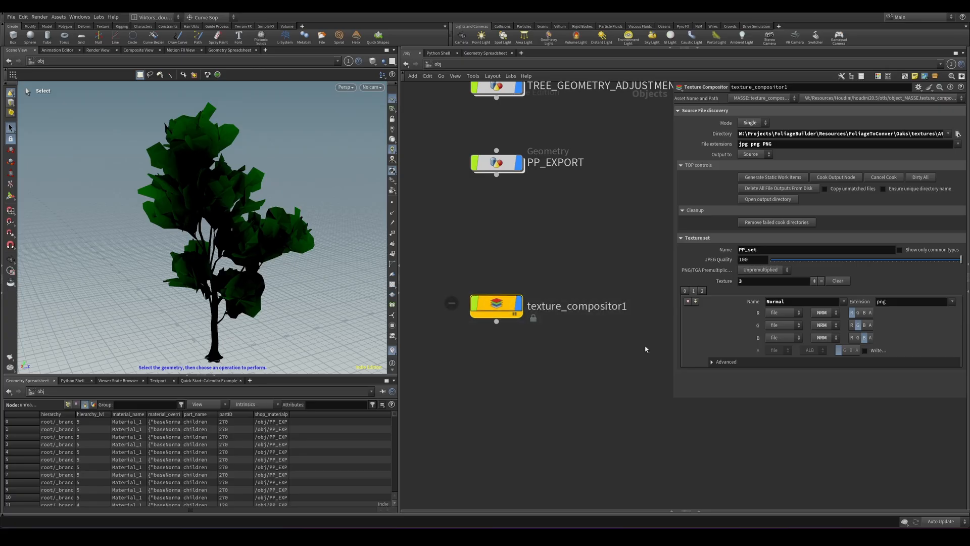
pyautogui.moveTo(471, 503)
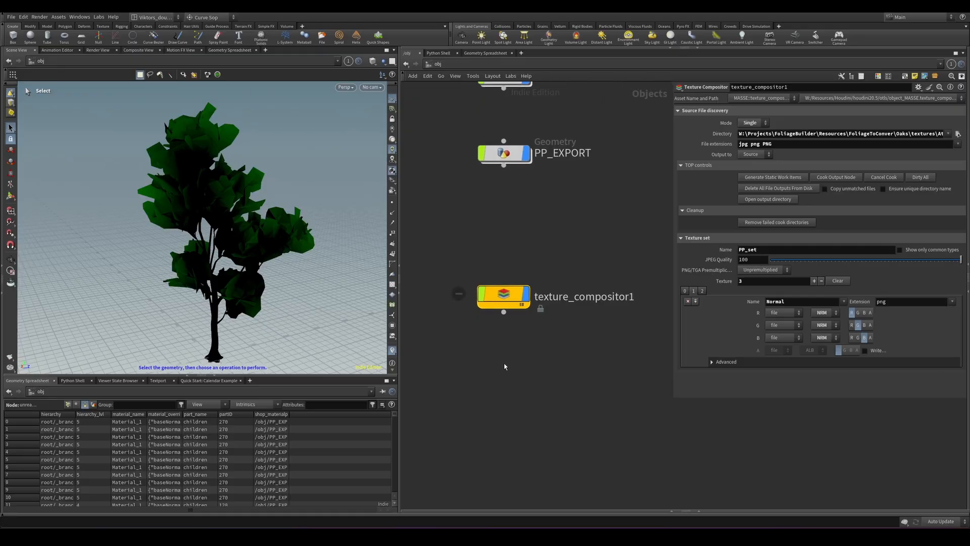
pyautogui.moveTo(480, 342)
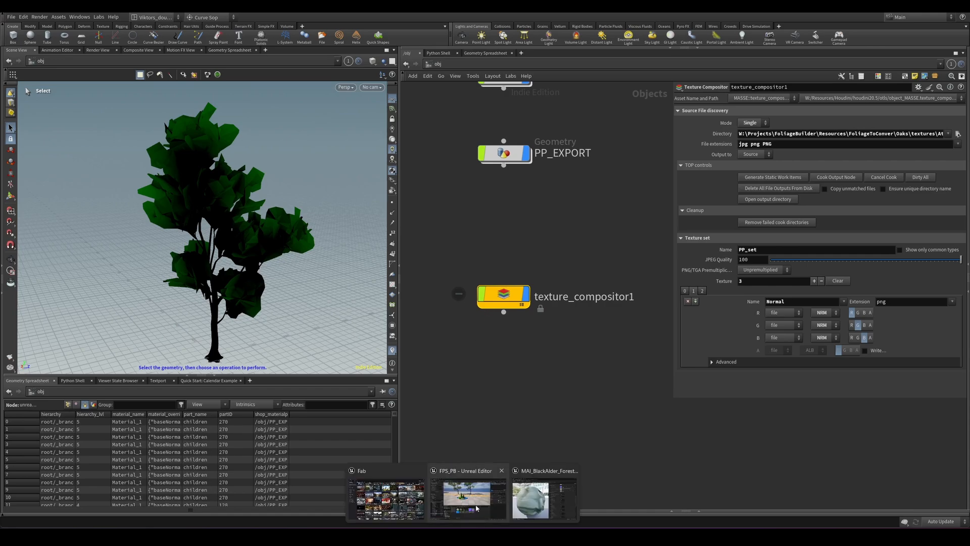
pyautogui.moveTo(532, 407)
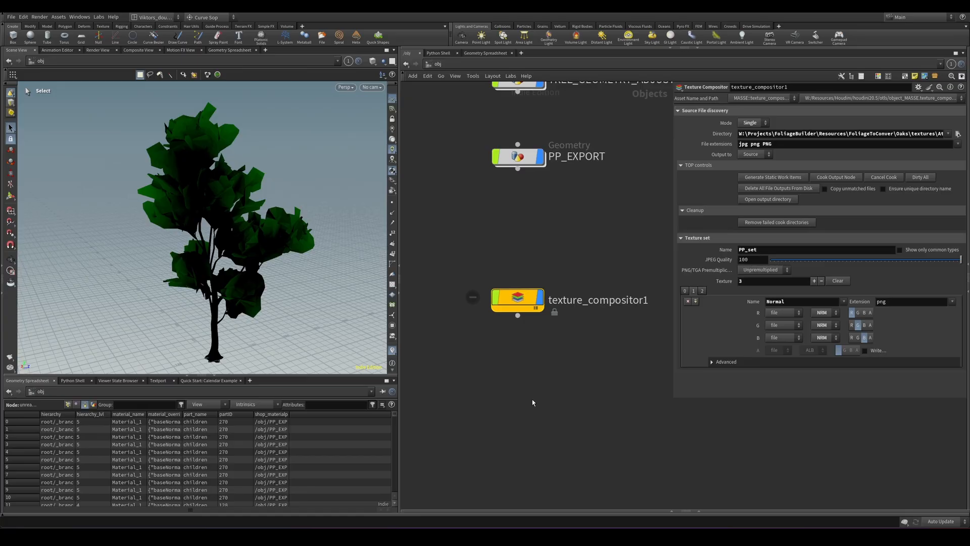
pyautogui.moveTo(506, 400)
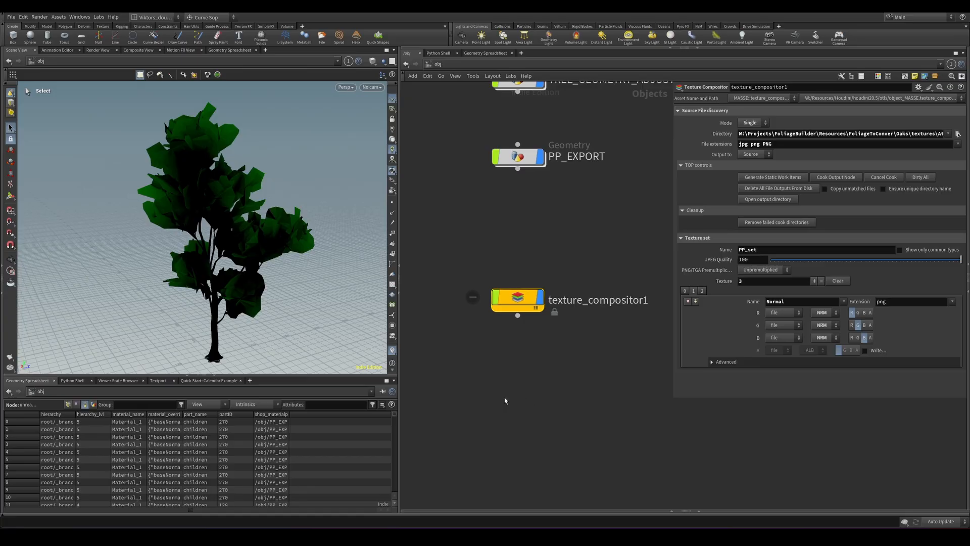
# Open the exported texture atlases folder Oaks > textures > Atlas in File Explorer.
pyautogui.click(958, 133)
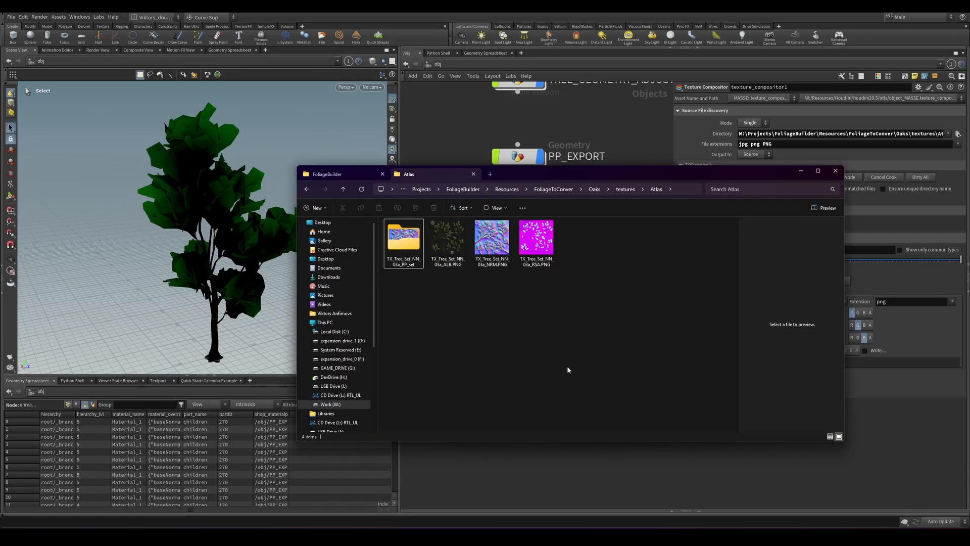
pyautogui.click(536, 237)
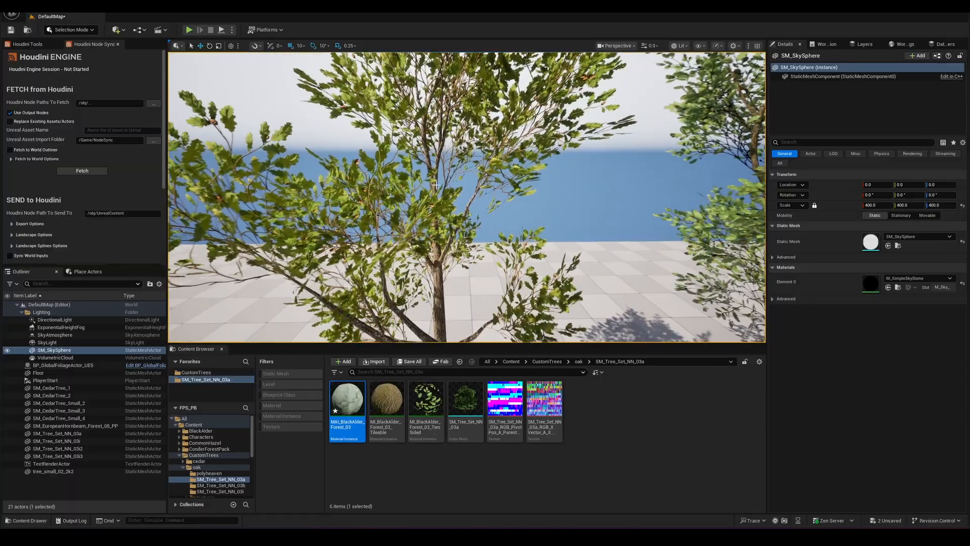
pyautogui.click(58, 448)
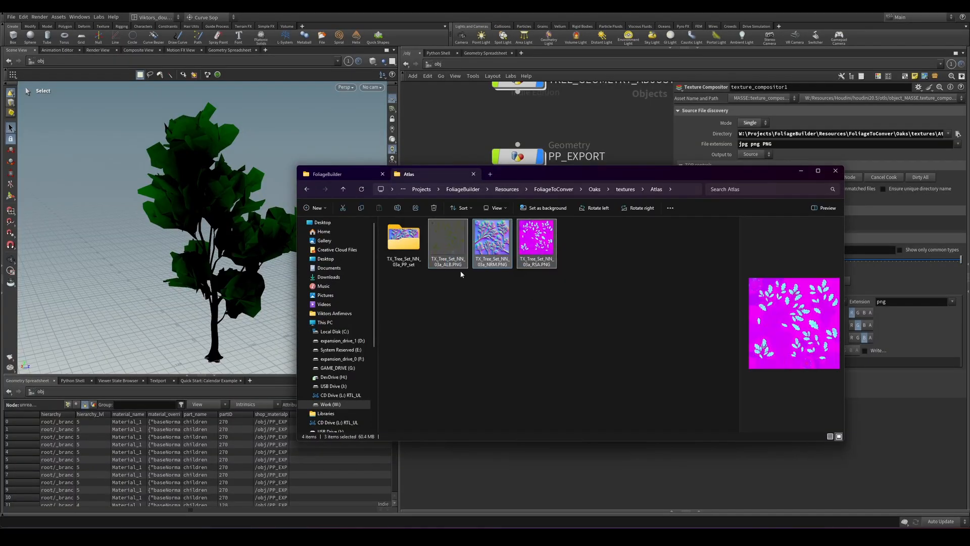
# Open the TX_Tree_Set_NN_03a_PP_set folder to view its Albedo, Normal and ORT textures.
pyautogui.doubleClick(403, 237)
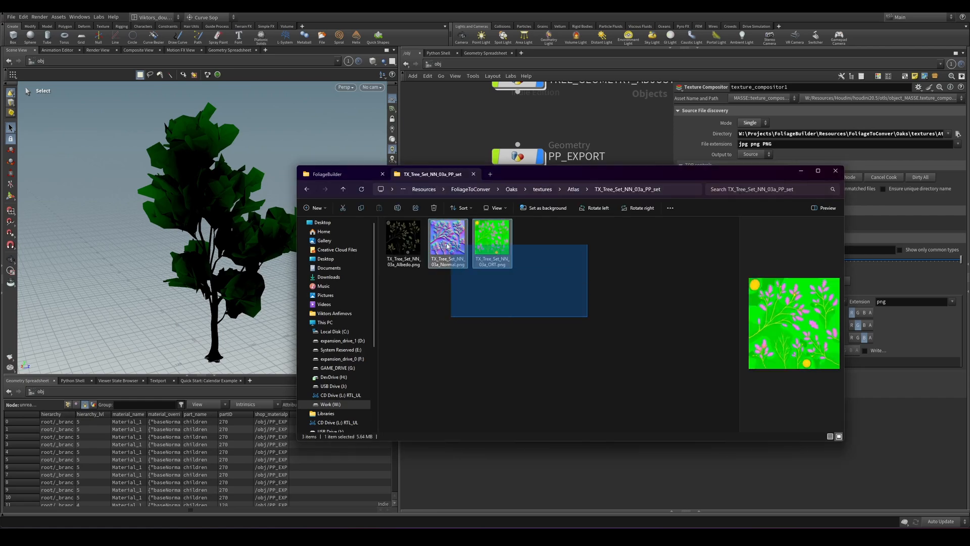